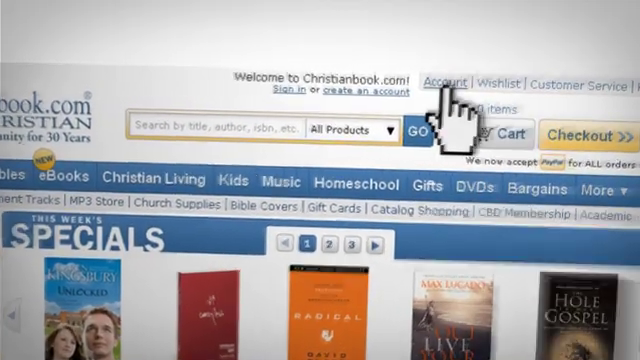
# Open the Christianbook.com Account page to see the purchased eBook library.
pyautogui.click(449, 82)
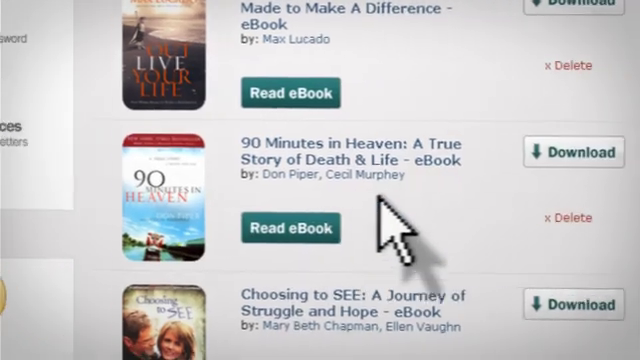
# Download the purchased '90 Minutes in Heaven' eBook from the account's eBook list.
pyautogui.click(291, 227)
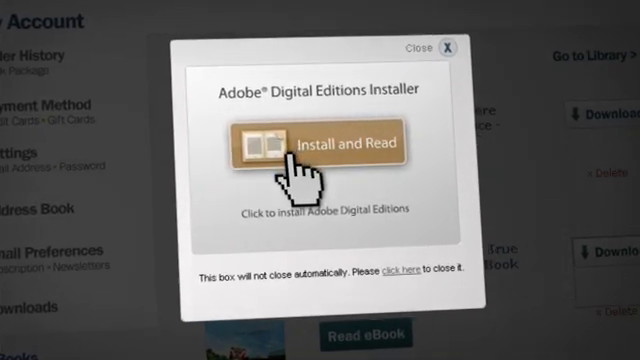
# Install Adobe Digital Editions and enter the Adobe ID and password to authorize.
pyautogui.click(330, 143)
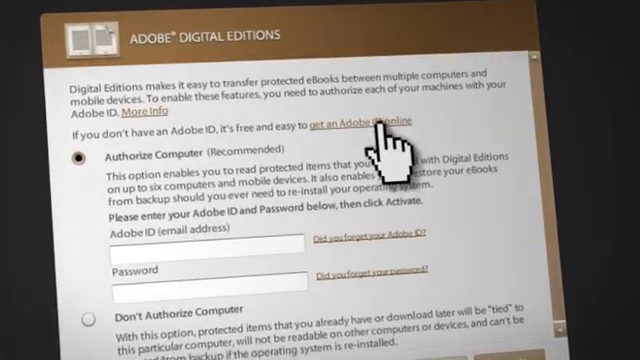
pyautogui.write('ell')
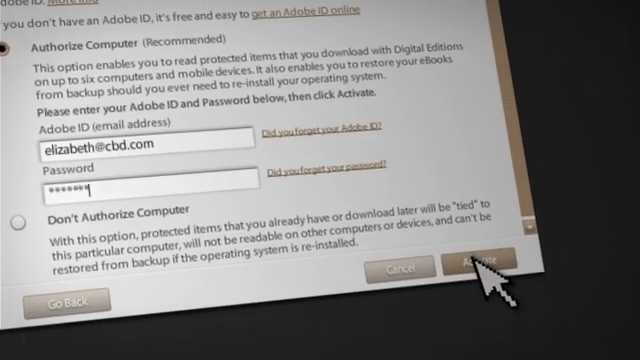
# Activate the authorization and open URLLink.acsm with Adobe Digital Editions.
pyautogui.click(465, 263)
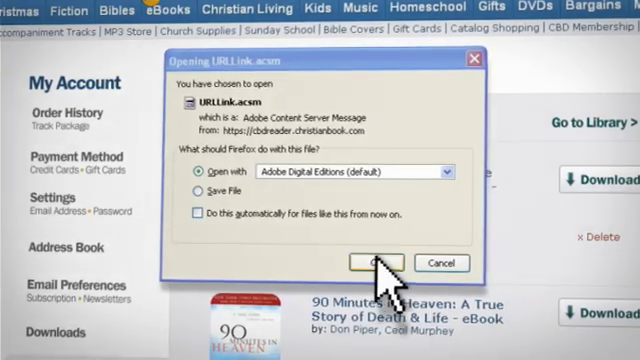
pyautogui.click(375, 262)
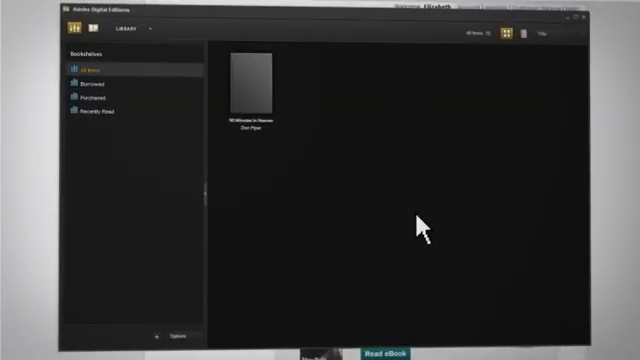